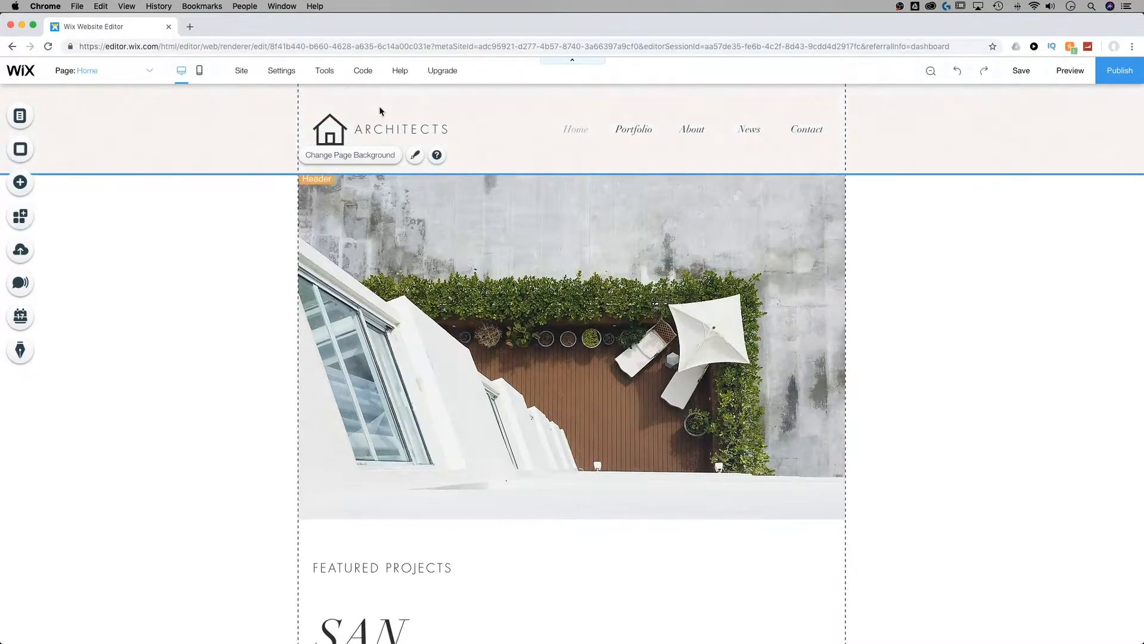
- Go to My Dashboard for the Architects Sample site from the top-bar Settings menu
click(281, 71)
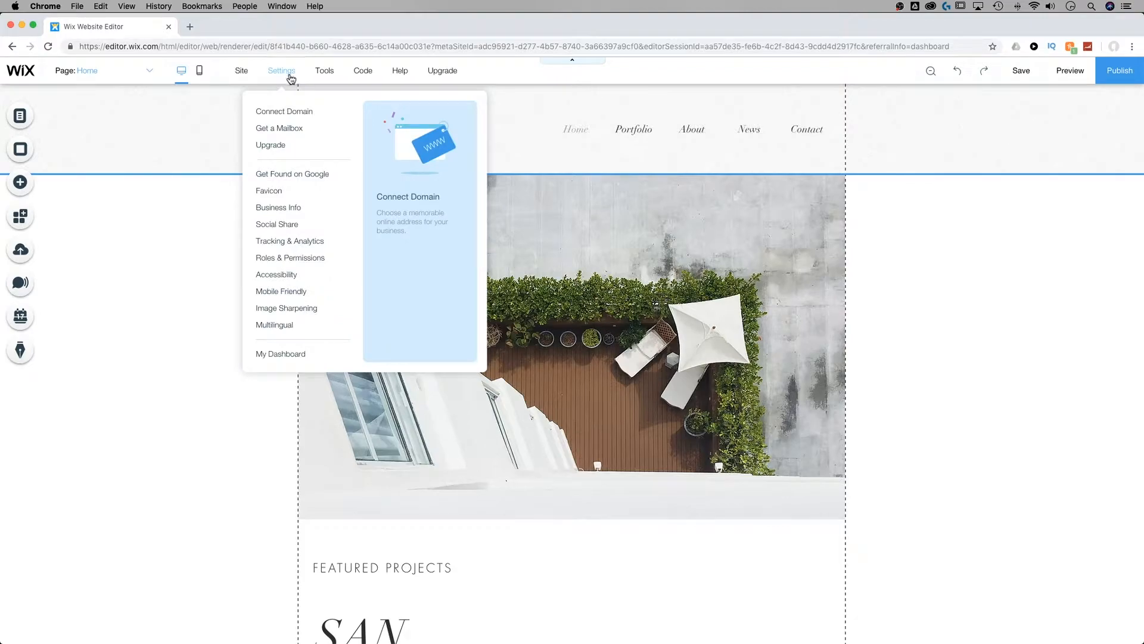
click(280, 354)
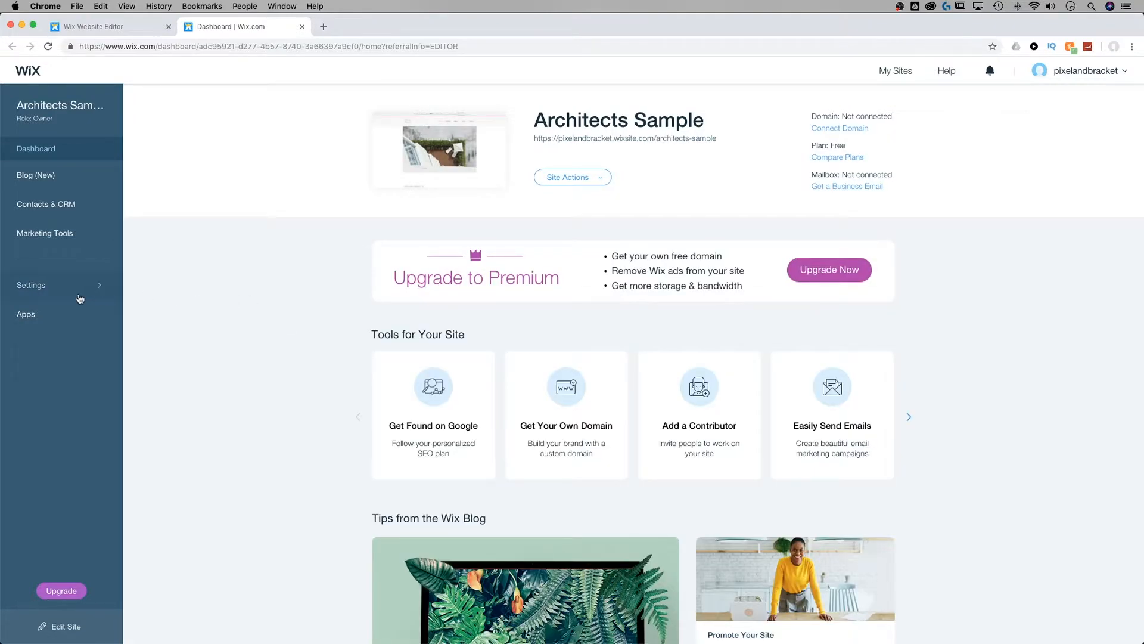
- Reach the SEO settings page from the dashboard's Settings section
click(31, 285)
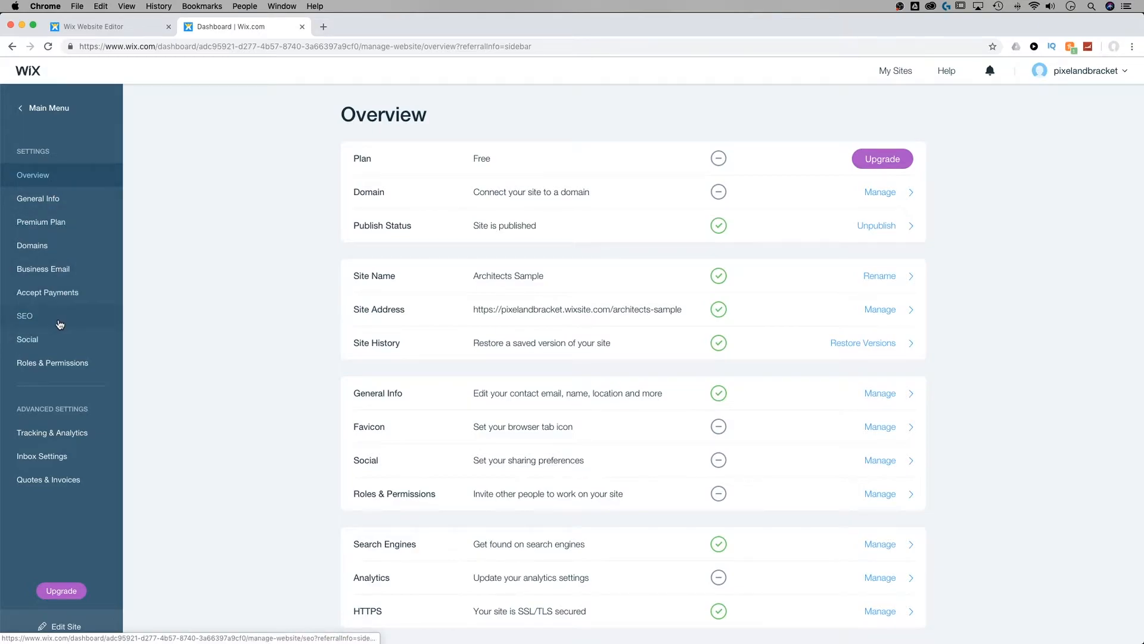
click(23, 315)
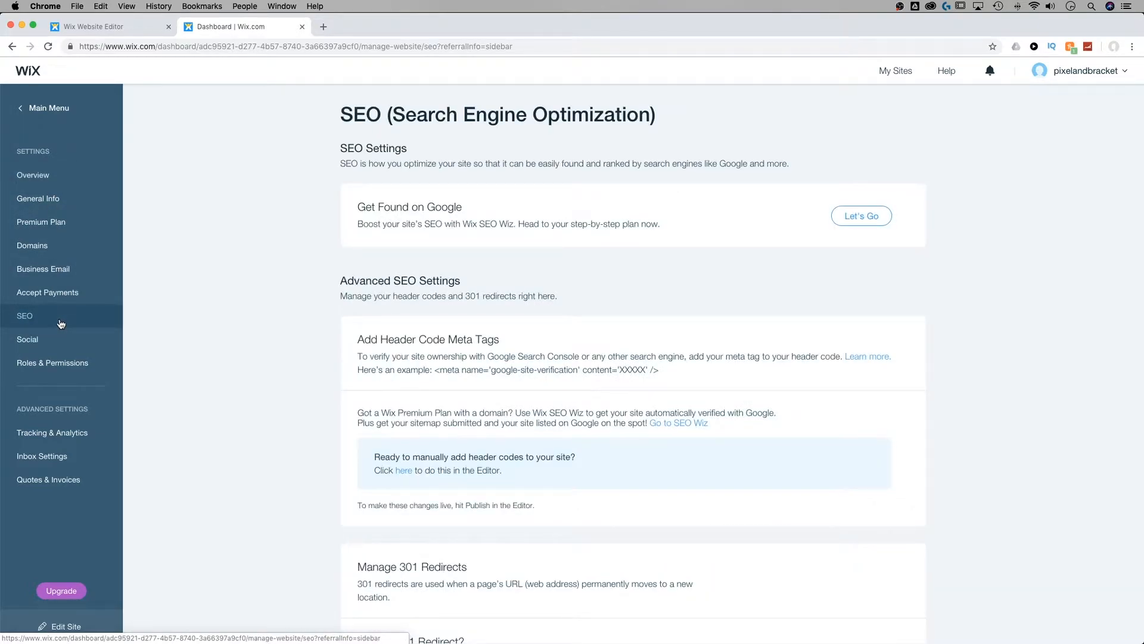
mouse_move(311, 304)
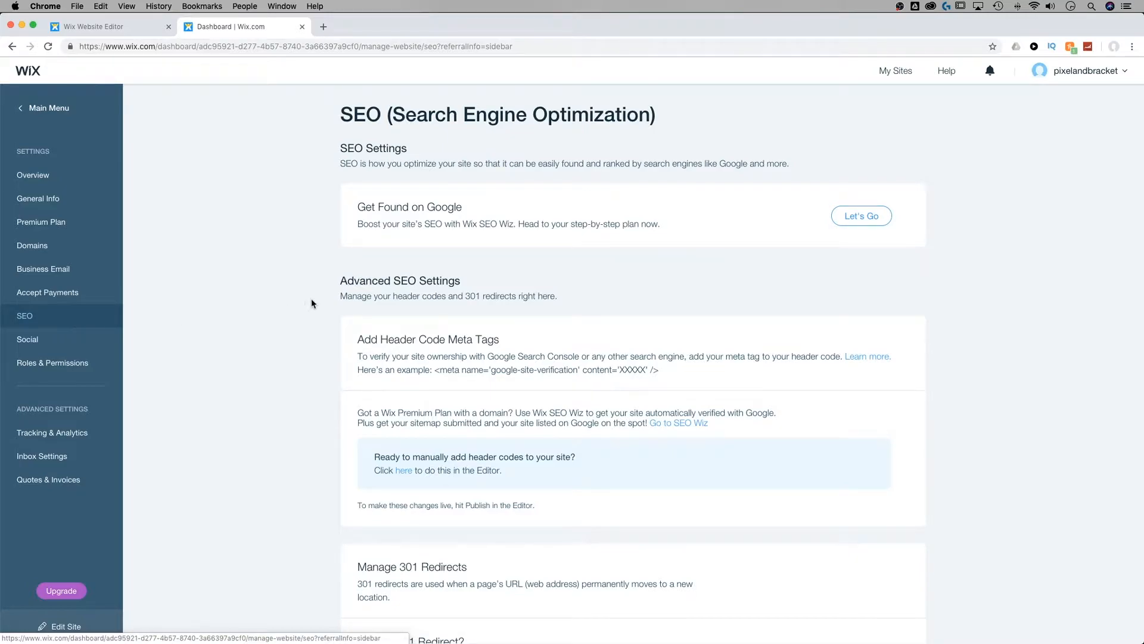
mouse_move(406, 325)
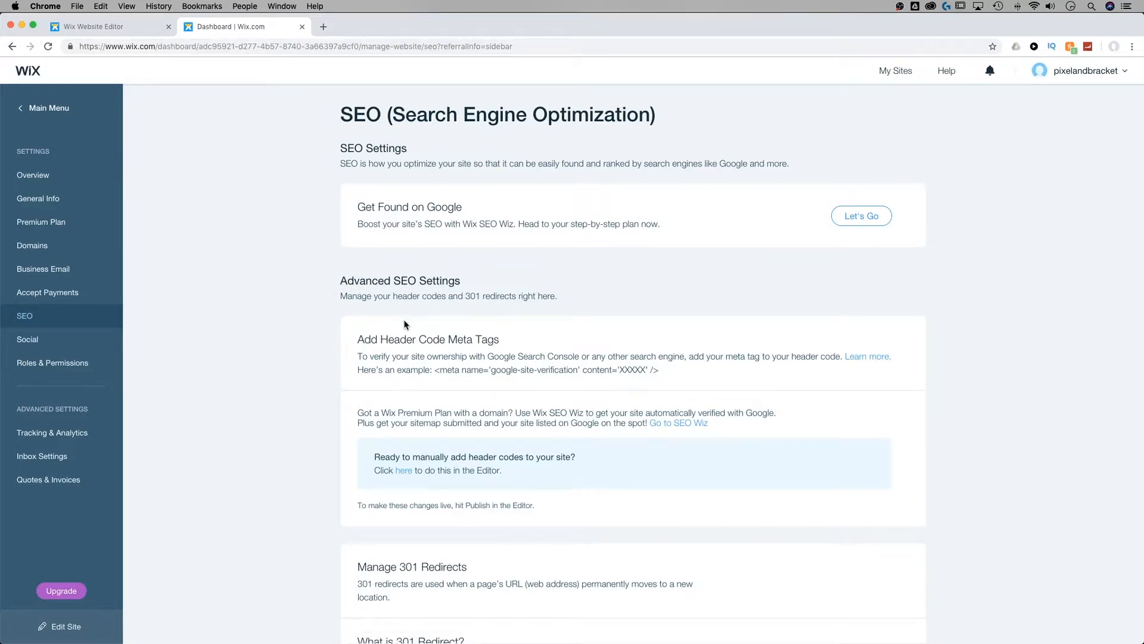
mouse_move(382, 341)
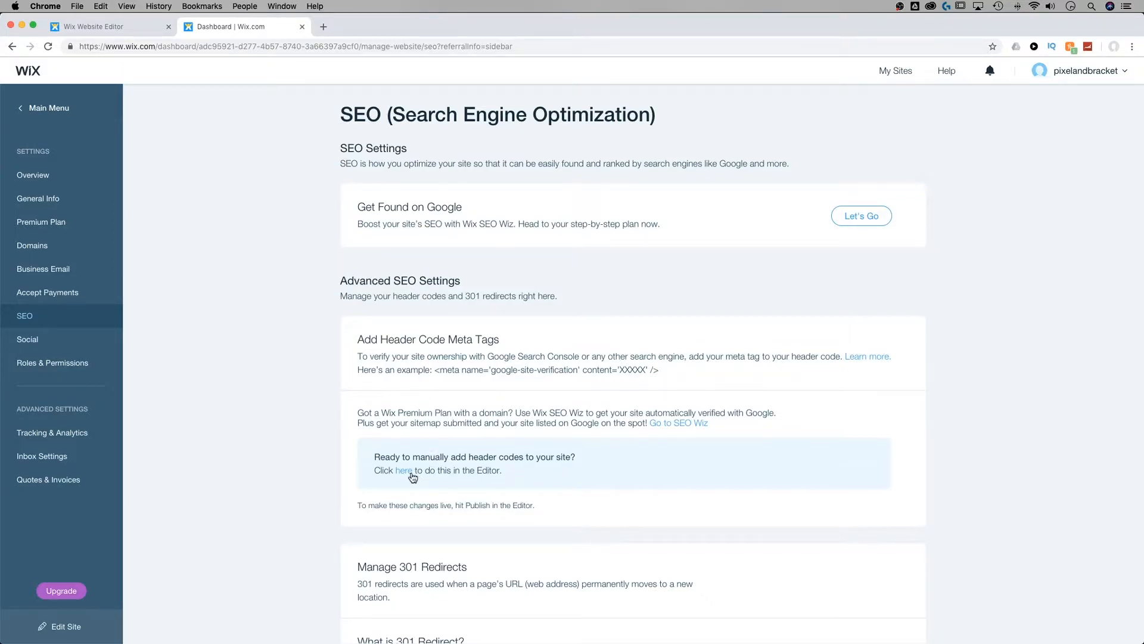
mouse_move(404, 473)
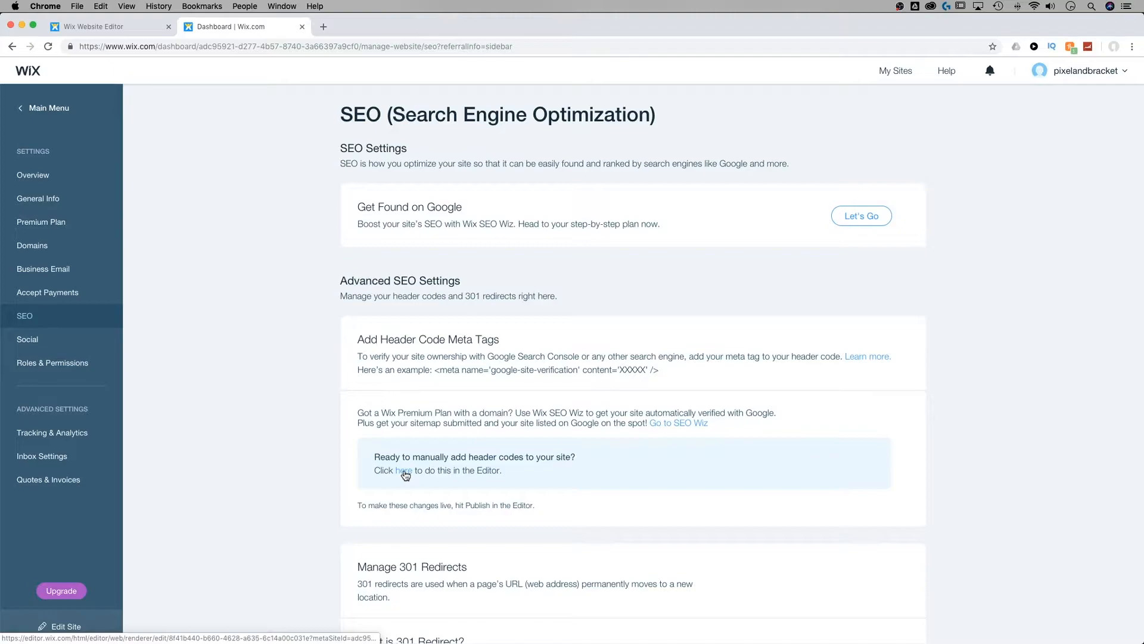
- Enter the apple-touch-icon 180x180 link tag with placeholder image URL in the header code box
click(403, 470)
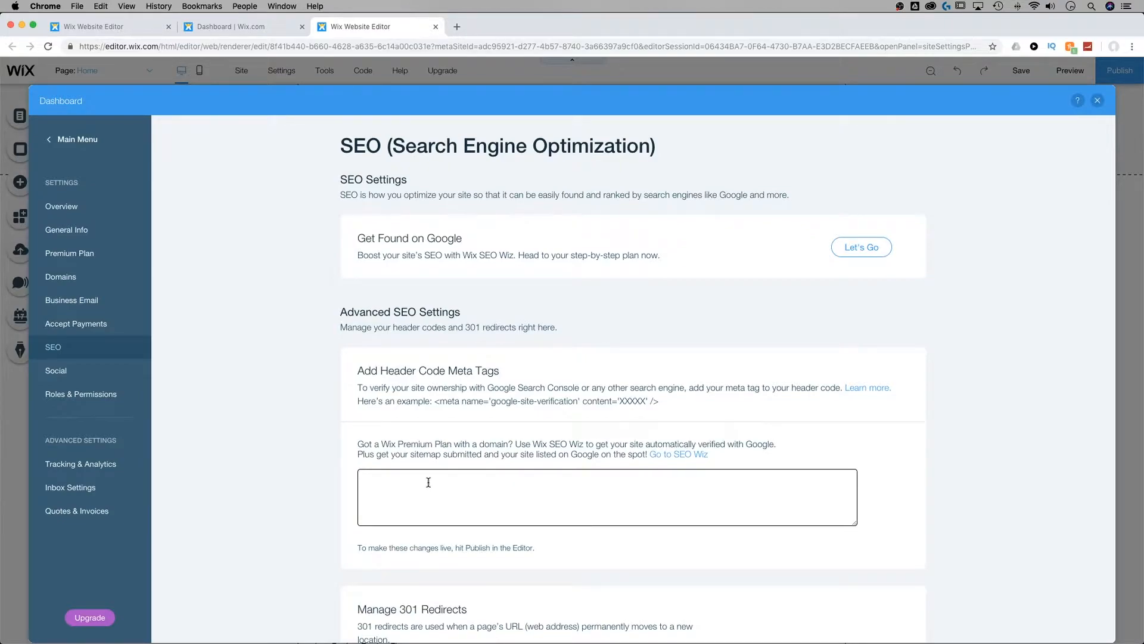
text(<link rel="apple-touch-icon" sizes="180x180" href="CHANGE_THIS_TO_IMAGE_FULL_URL.png" />)
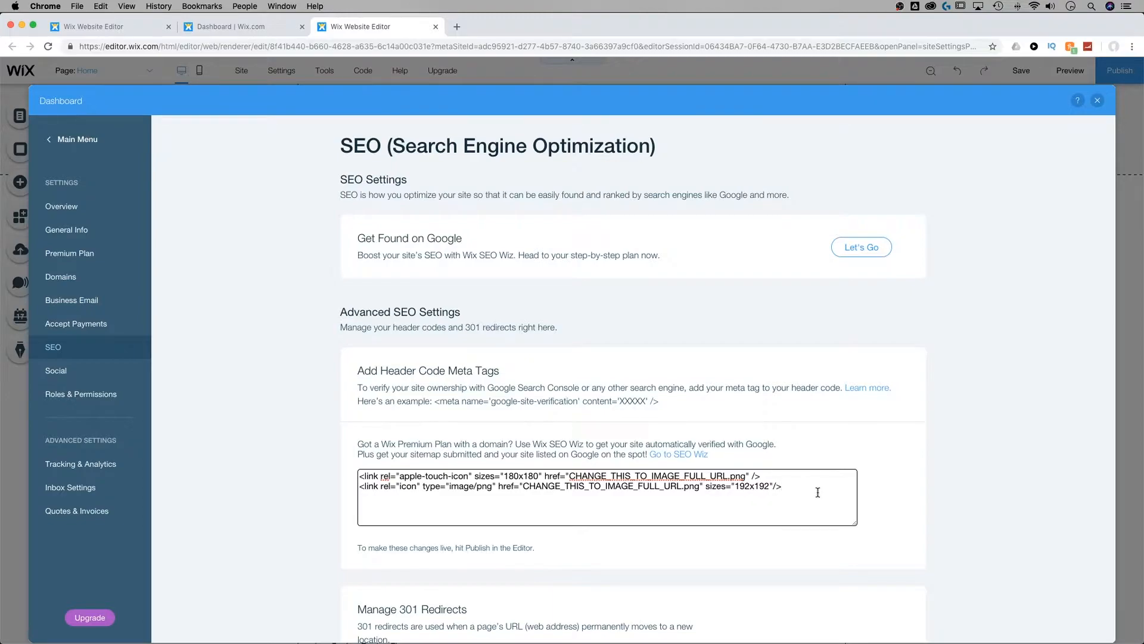
mouse_move(796, 494)
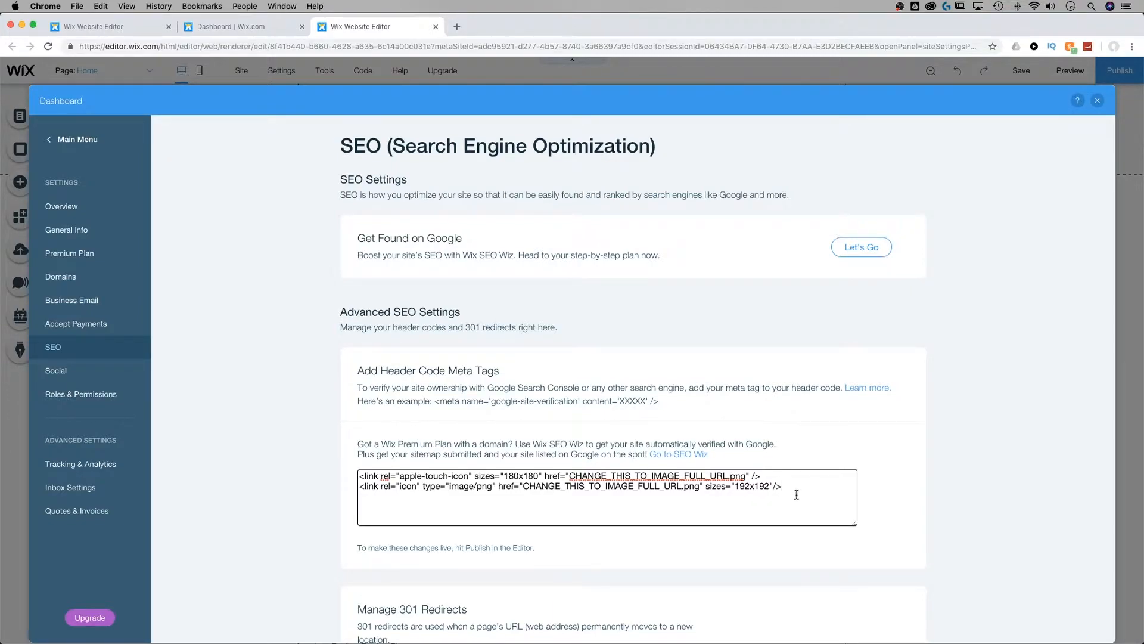
scroll(down, 3)
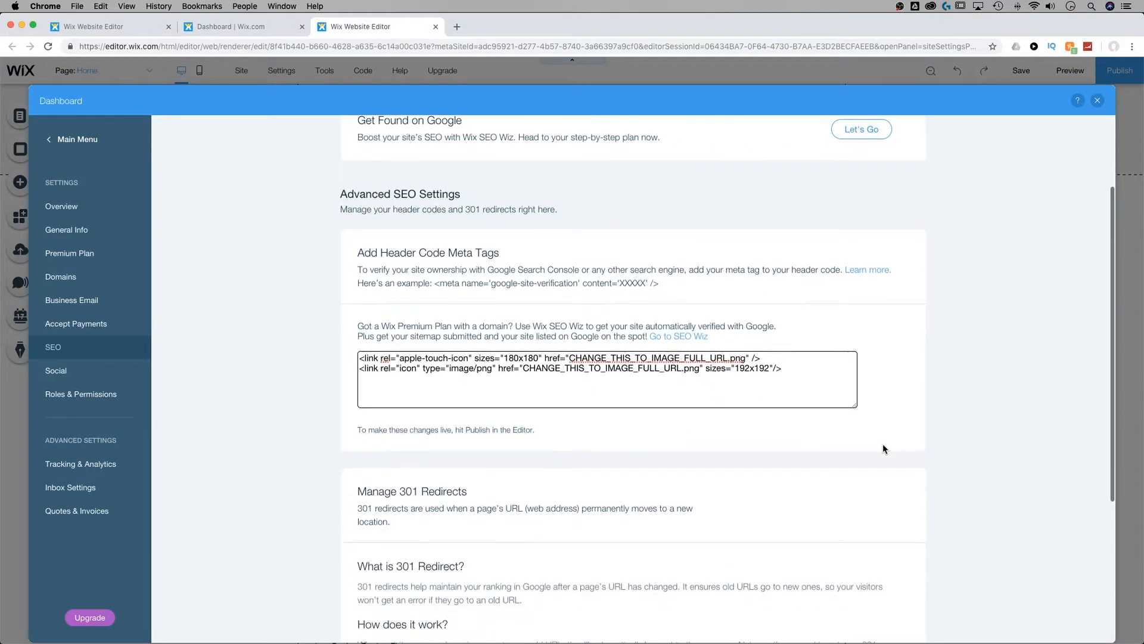
click(785, 368)
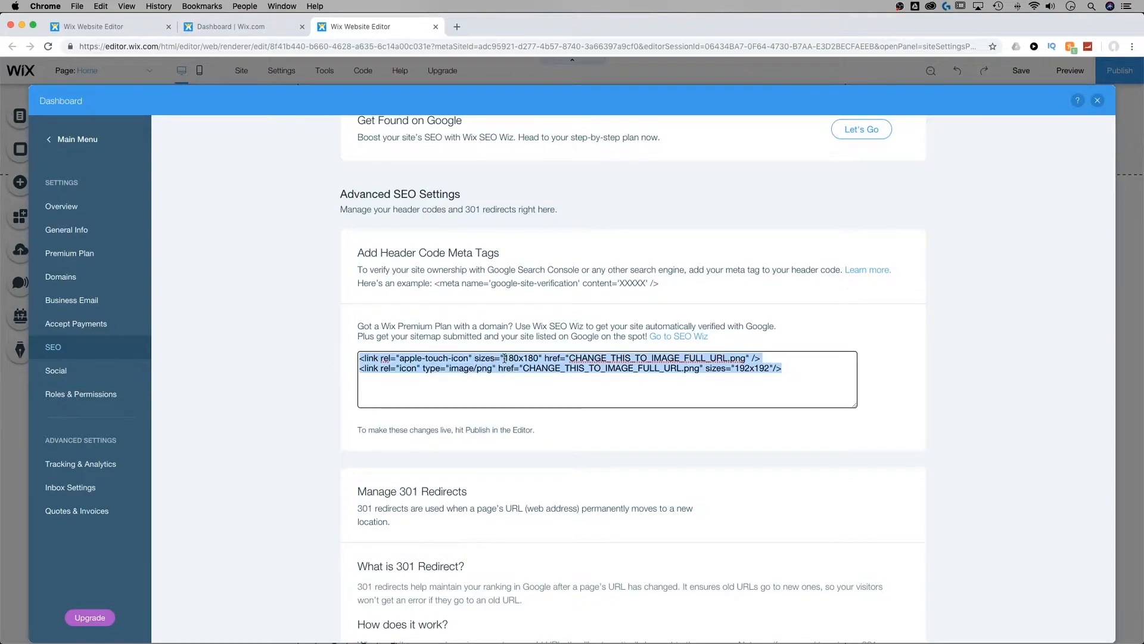
click(512, 358)
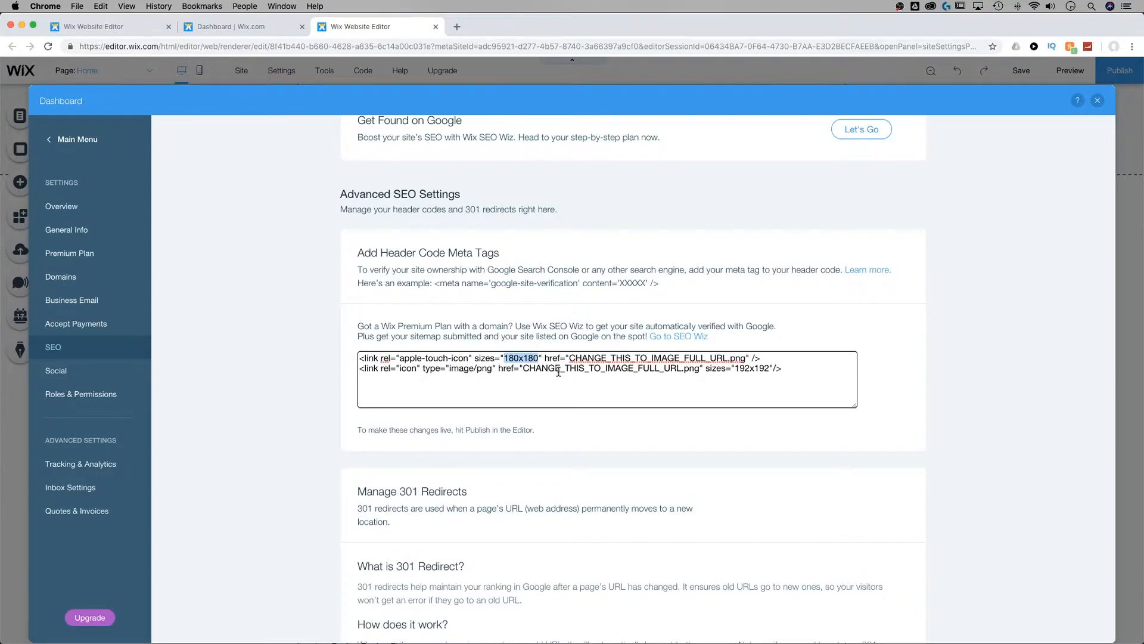
click(741, 367)
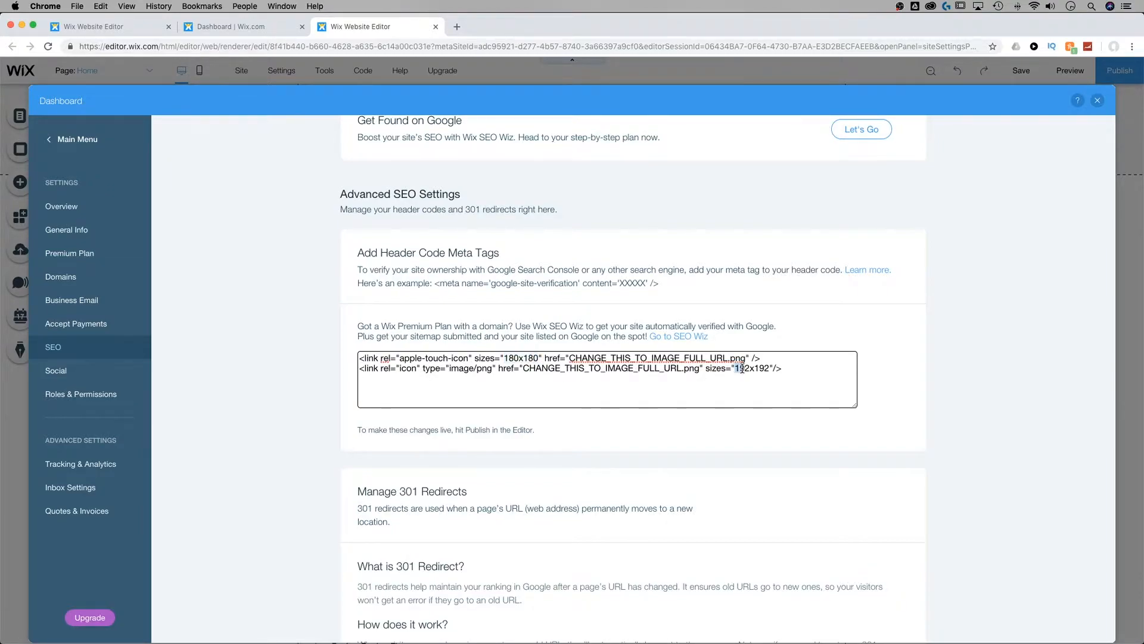
double_click(747, 368)
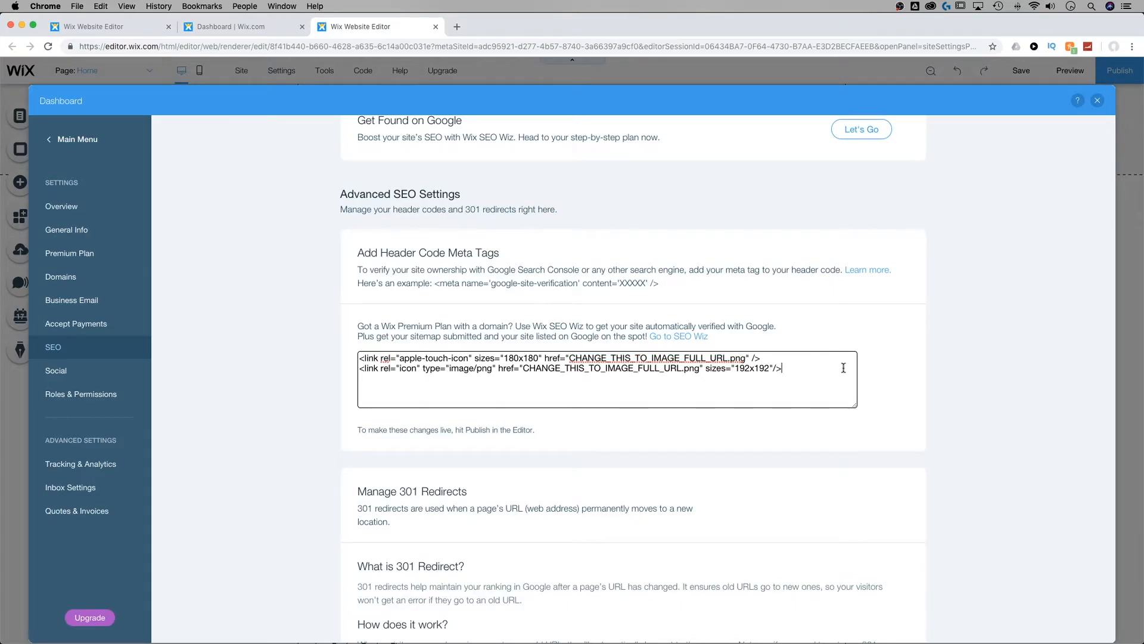
mouse_move(898, 362)
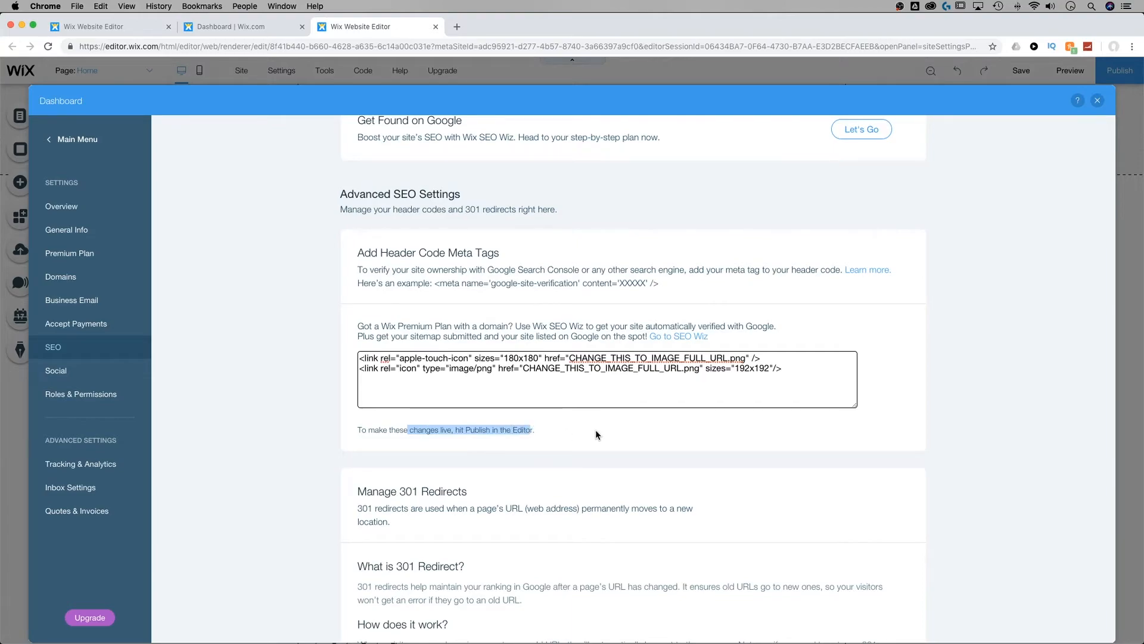
mouse_move(947, 258)
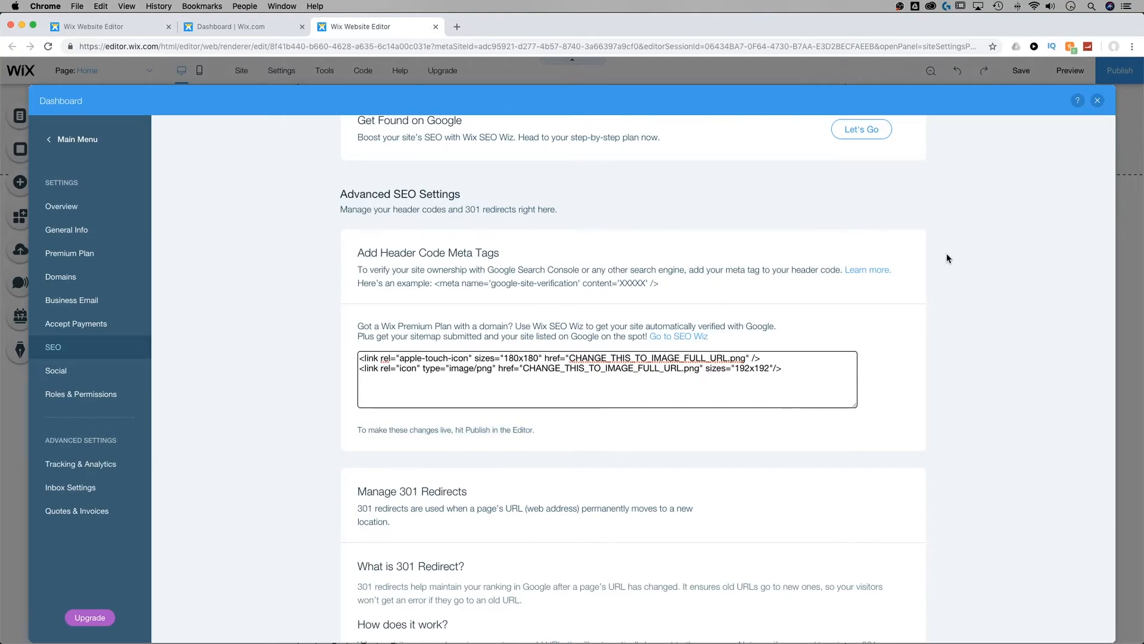